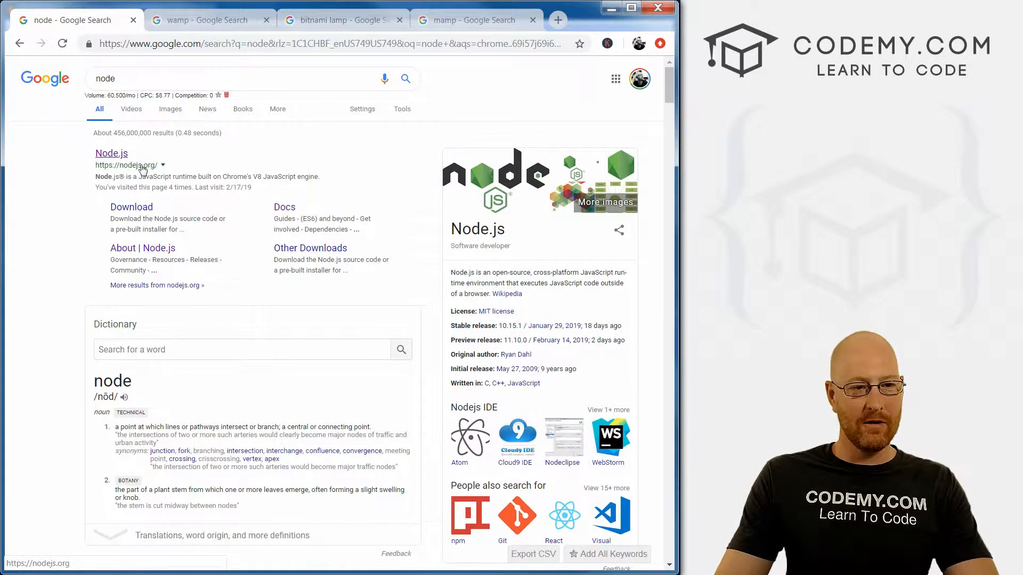
Open nodejs.org from the search results and highlight the Download for Windows heading
left_click(110, 153)
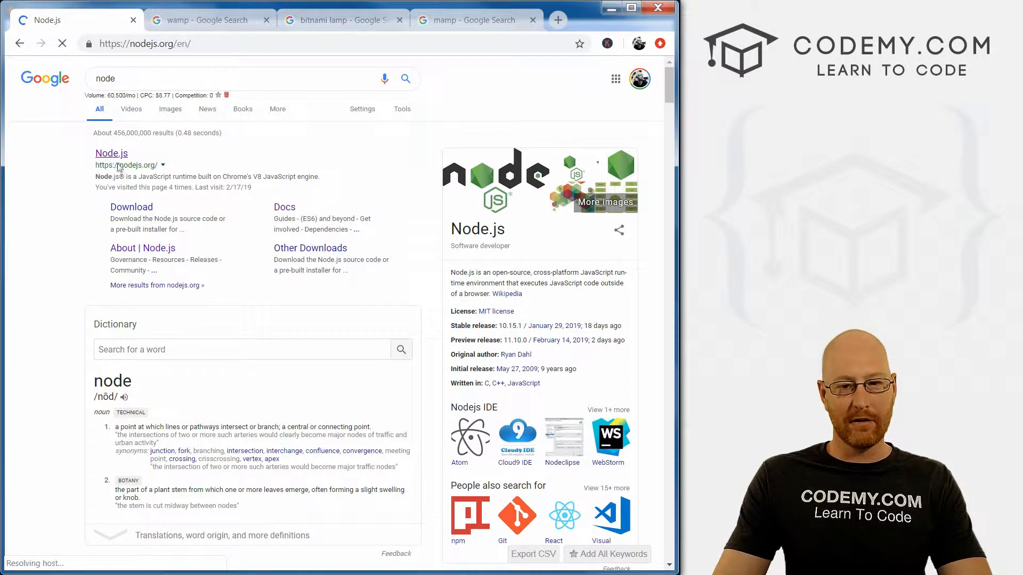
left_click(110, 152)
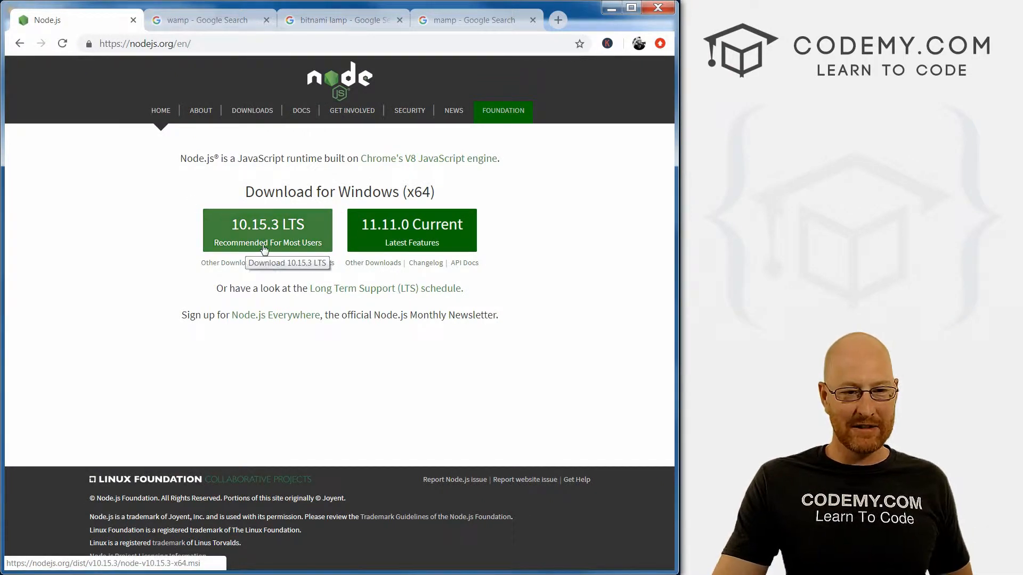
left_click_drag(248, 191, 331, 191)
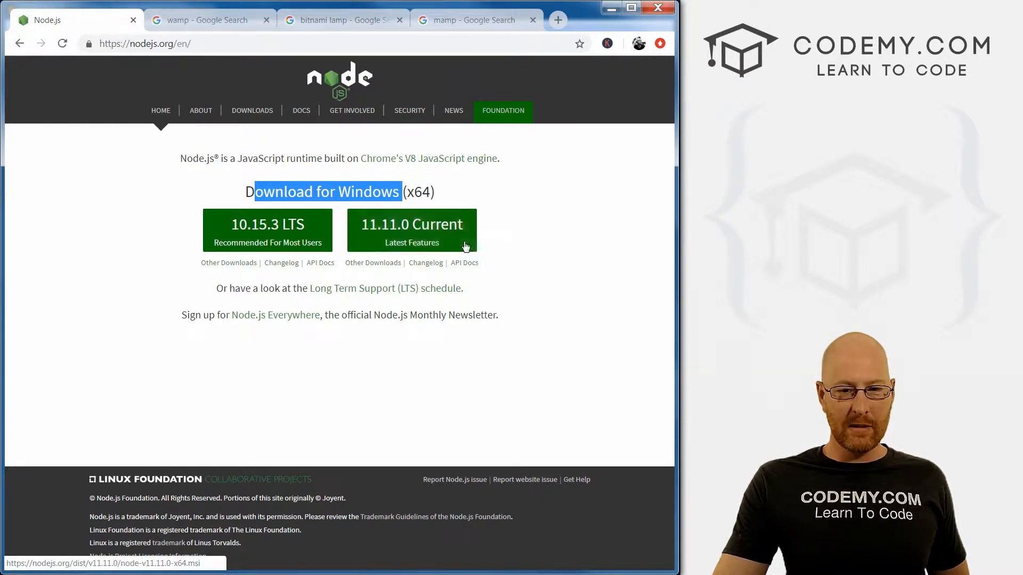
mouse_move(509, 253)
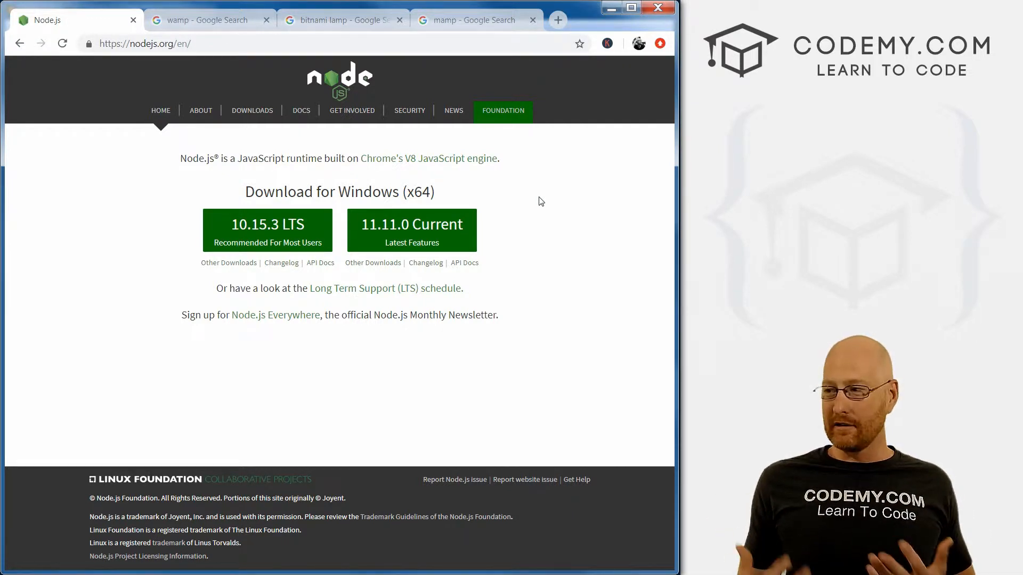
mouse_move(289, 251)
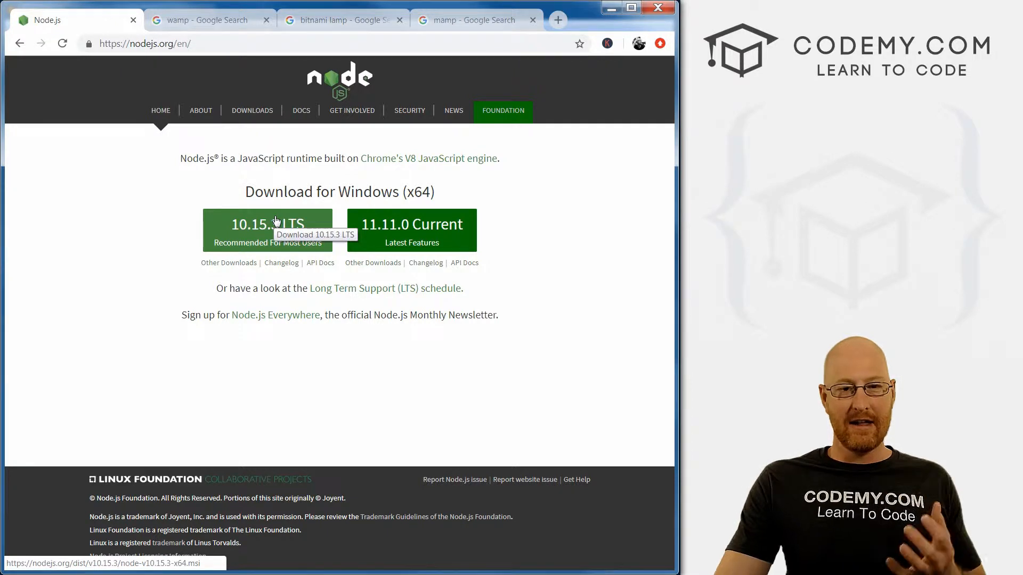
left_click_drag(251, 192, 398, 191)
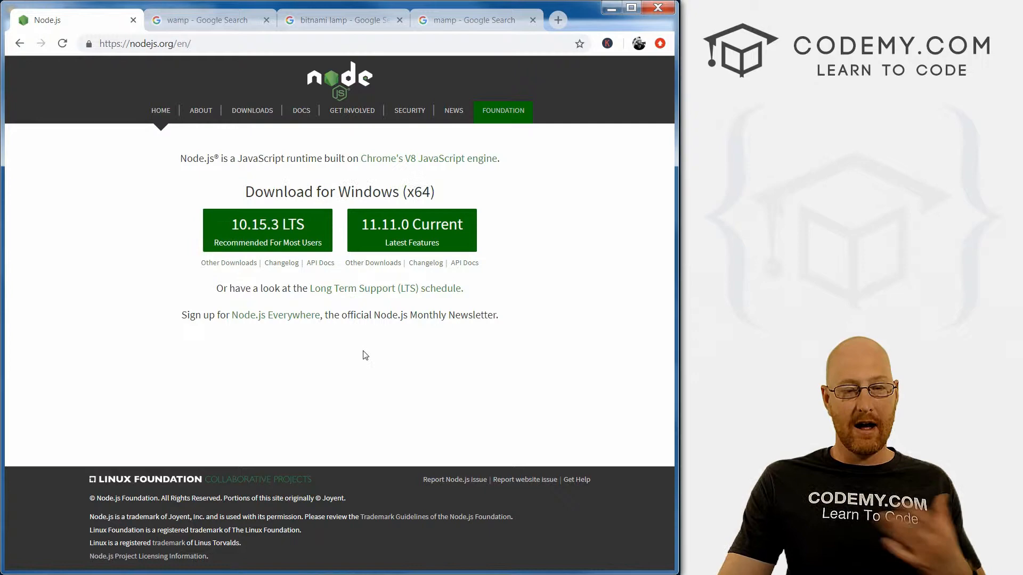
mouse_move(268, 224)
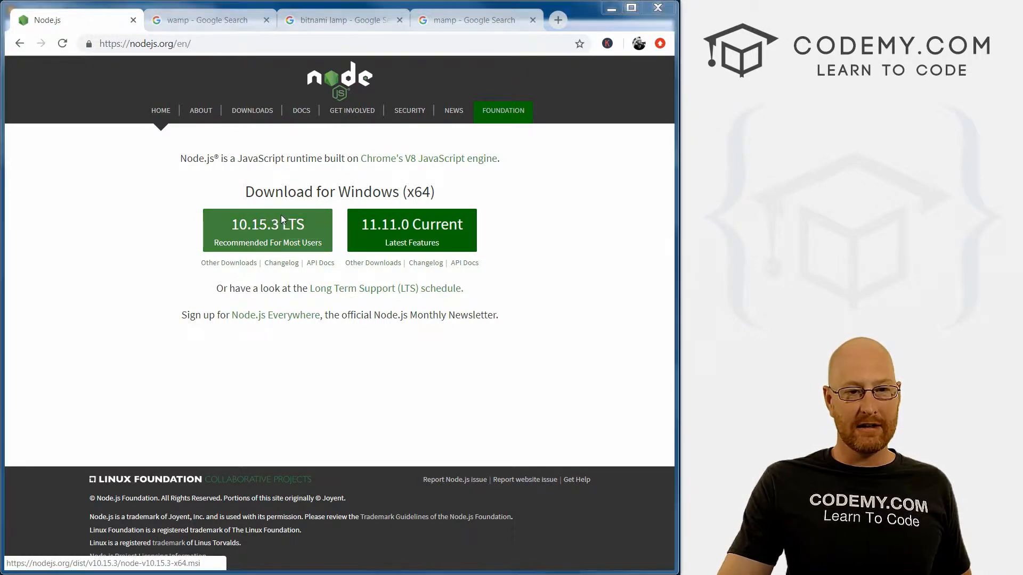
Download the 10.15.3 LTS installer to the Desktop, replacing the existing file
left_click(266, 223)
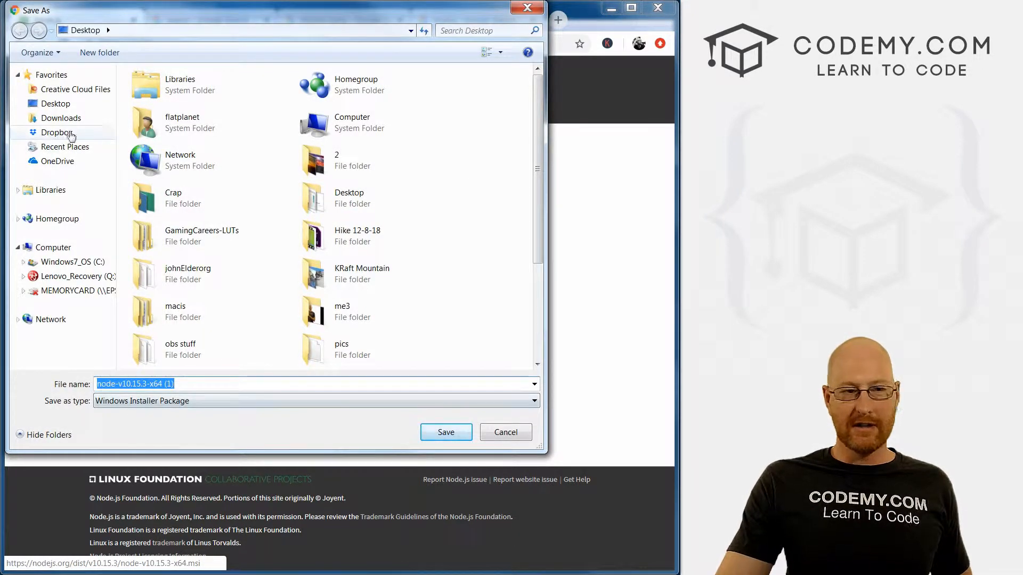
mouse_move(107, 131)
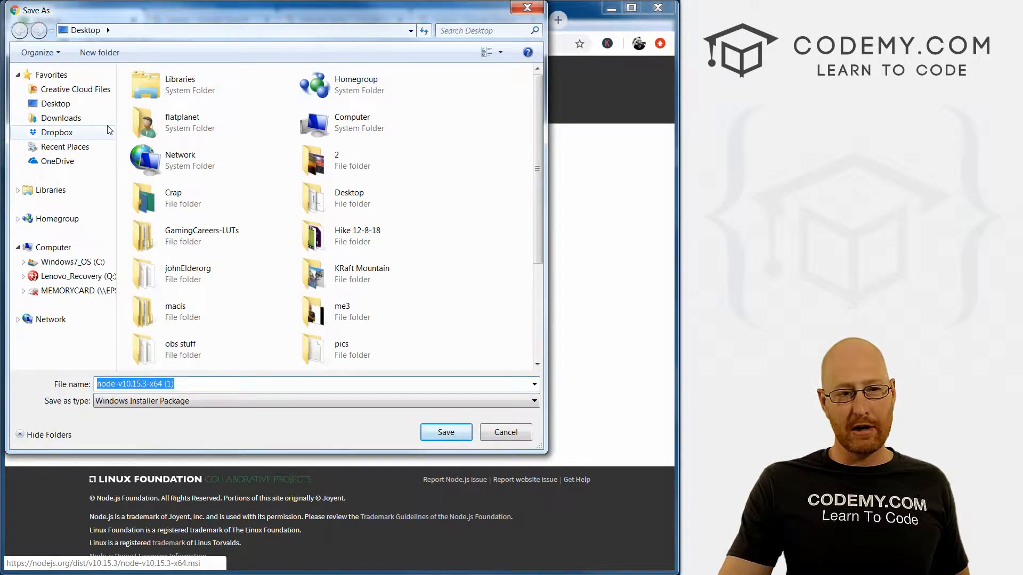
left_click(200, 384)
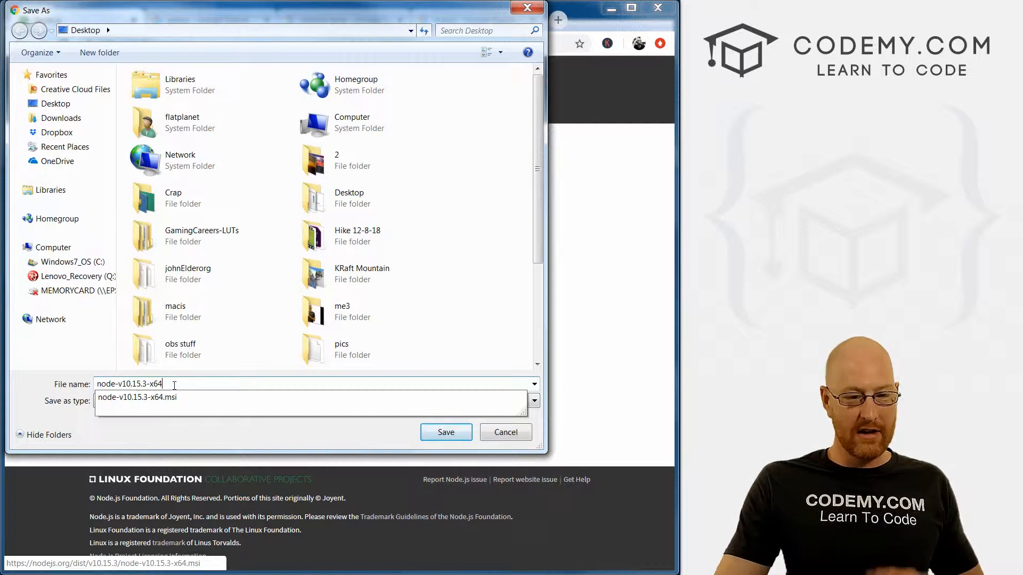
left_click(137, 398)
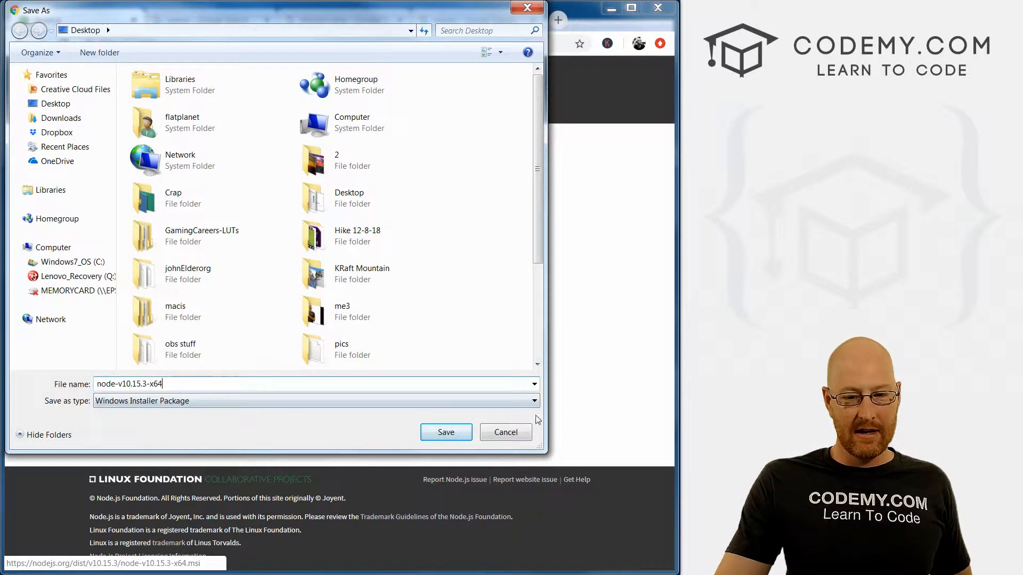
left_click(446, 431)
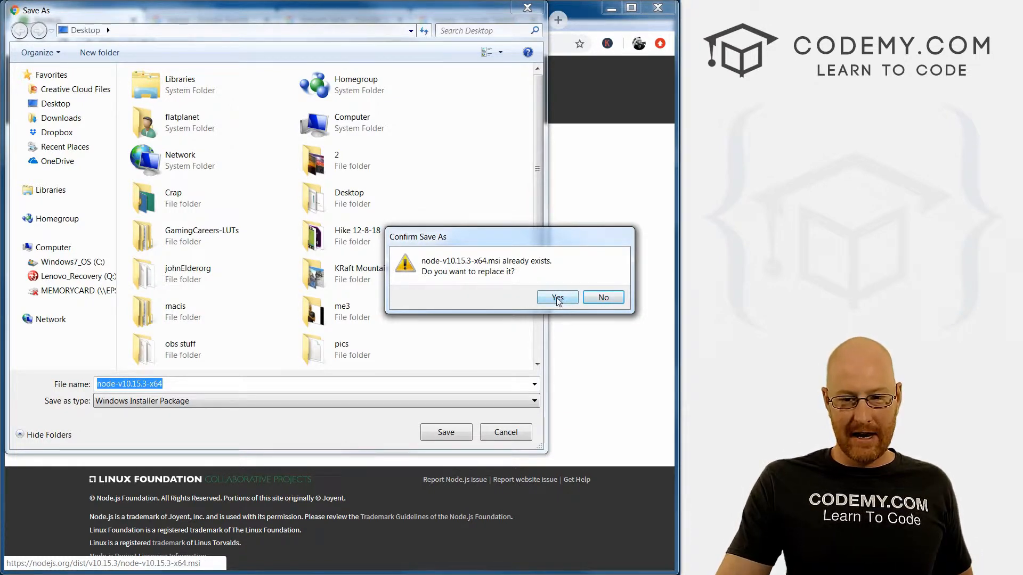
left_click(556, 298)
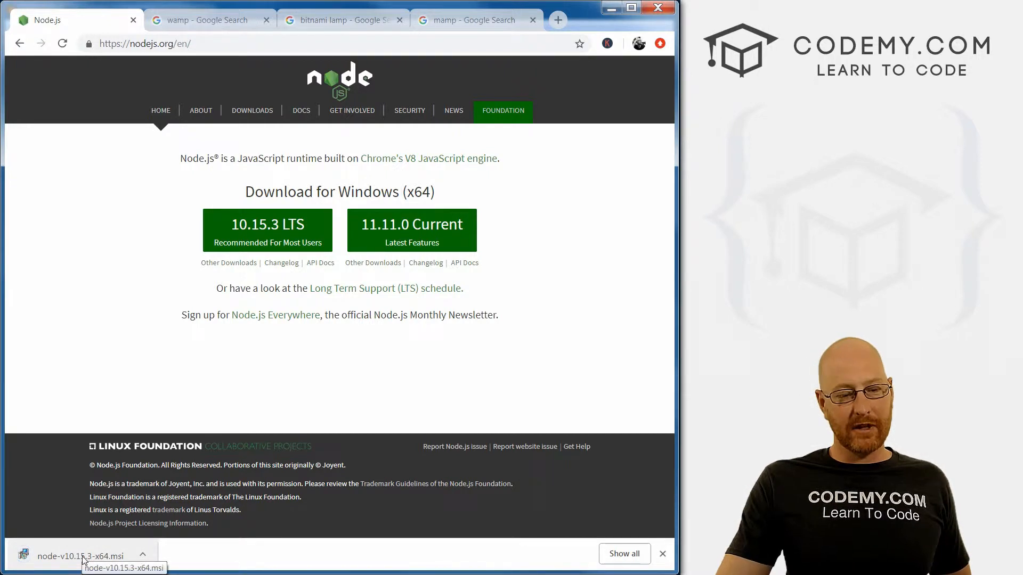
mouse_move(65, 561)
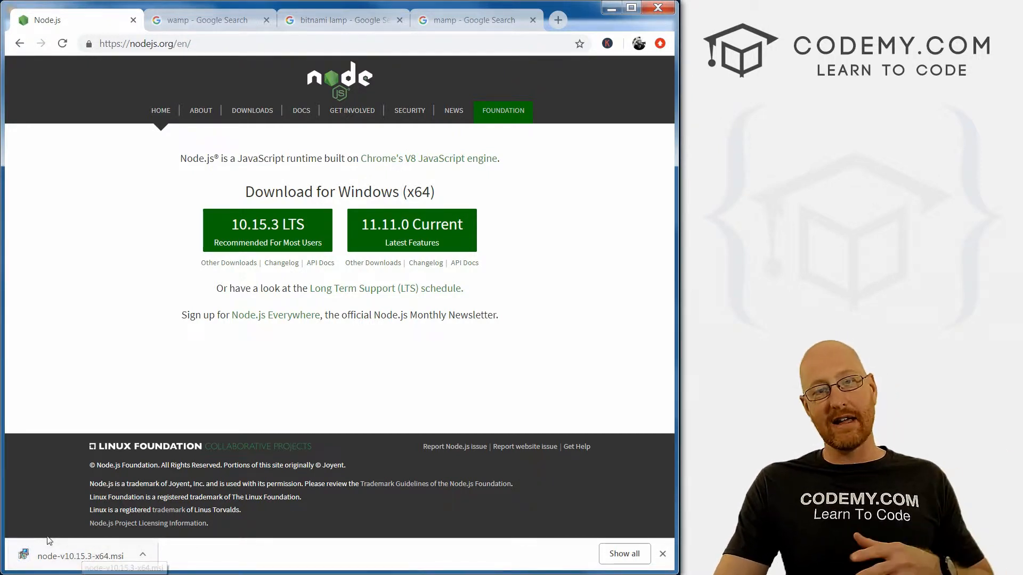
mouse_move(102, 528)
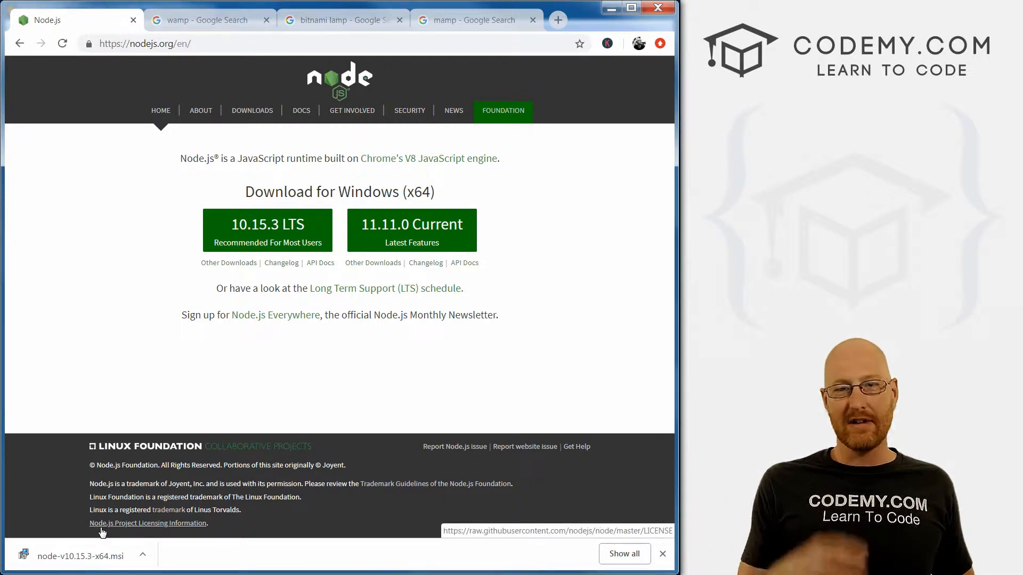
Launch the downloaded node-v10.15.3-x64.msi and accept the security warning
left_click(81, 555)
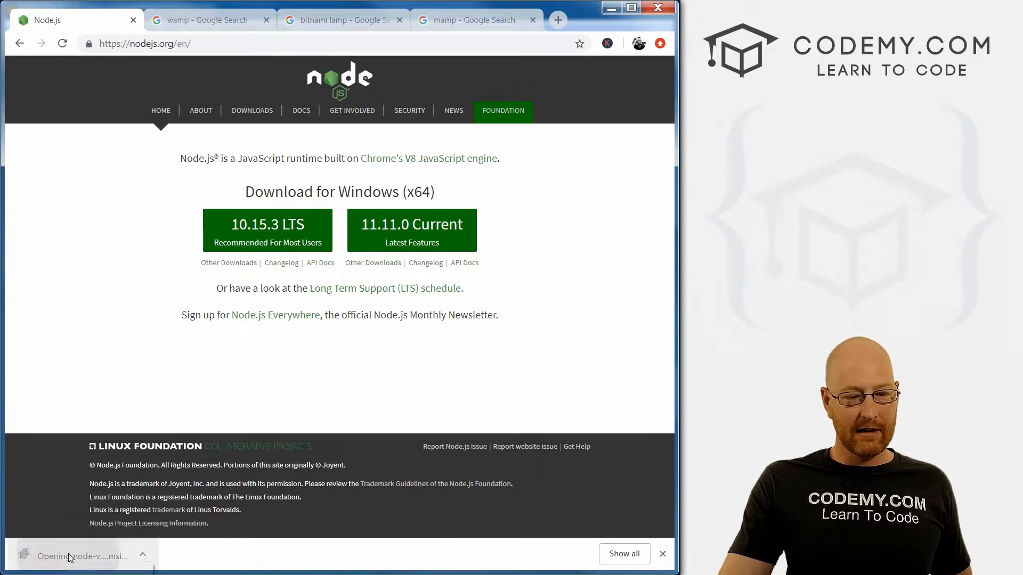
left_click(79, 556)
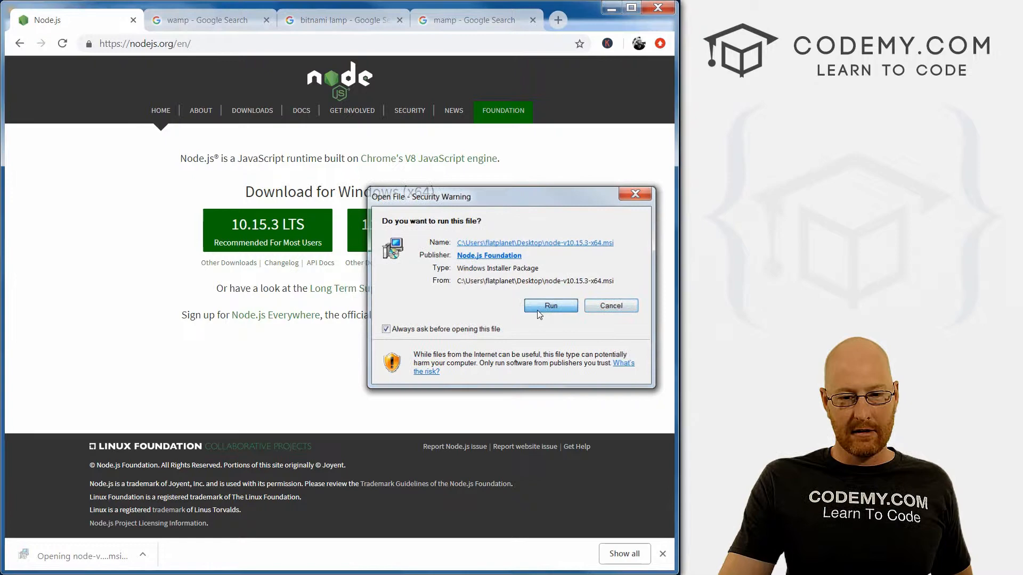
left_click(550, 306)
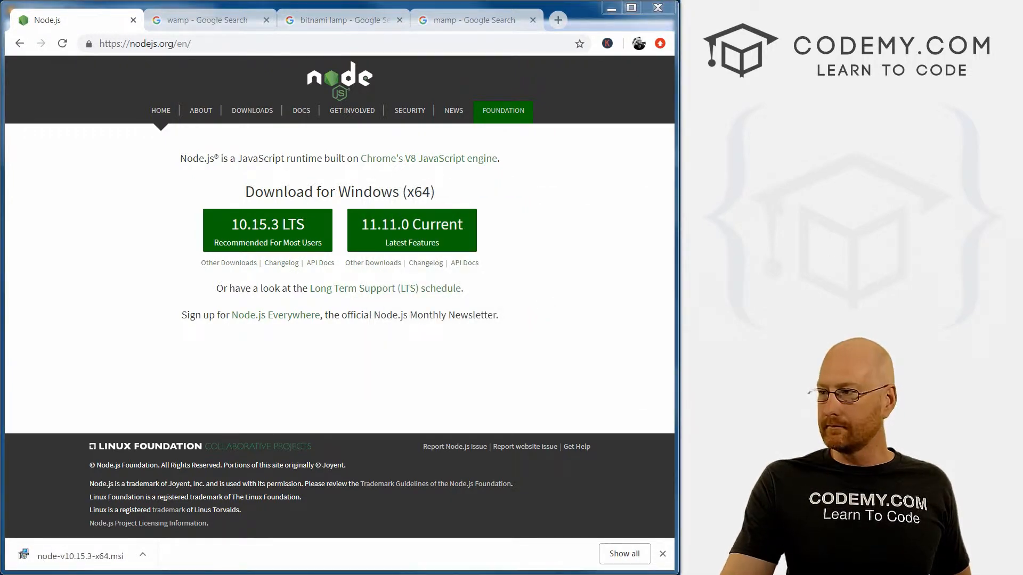
Accept the Node.js license terms and keep the default install folder
left_click(80, 555)
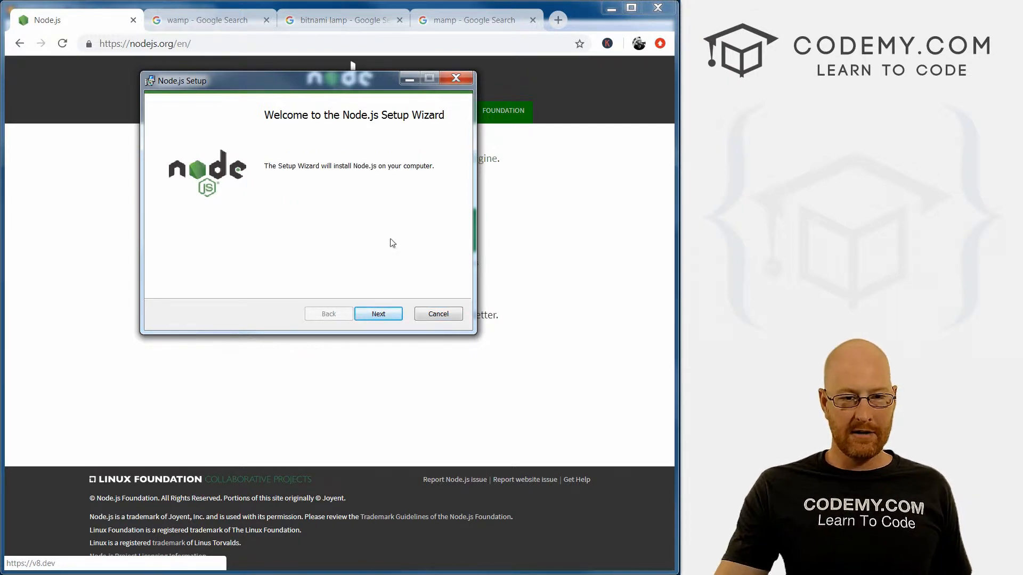
mouse_move(352, 281)
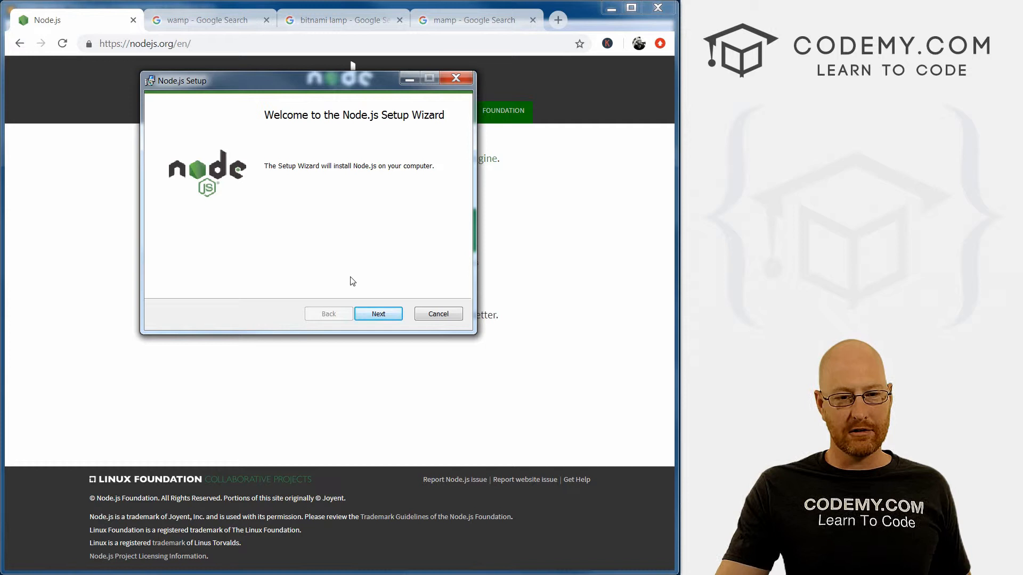
left_click(378, 314)
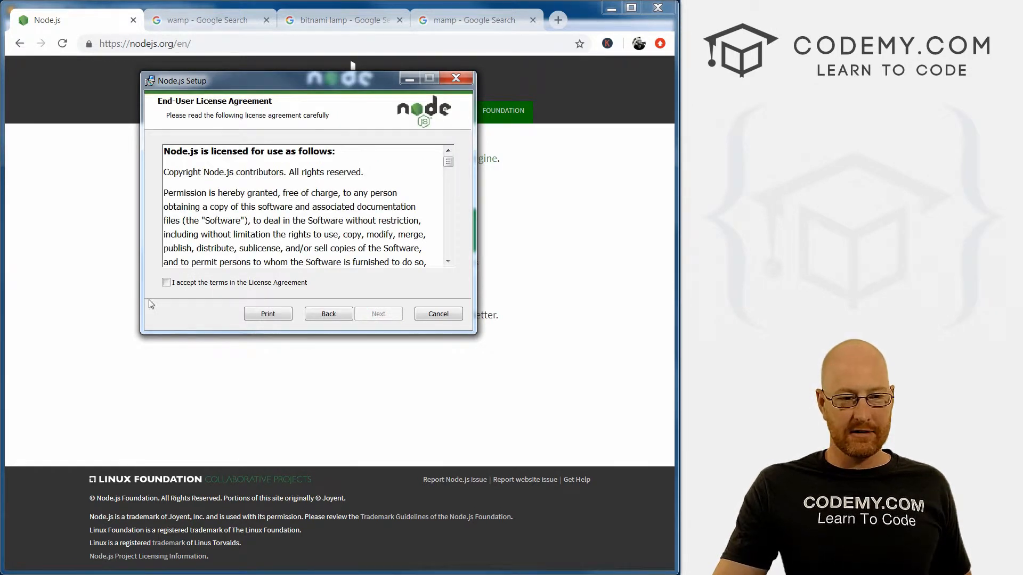
left_click(166, 281)
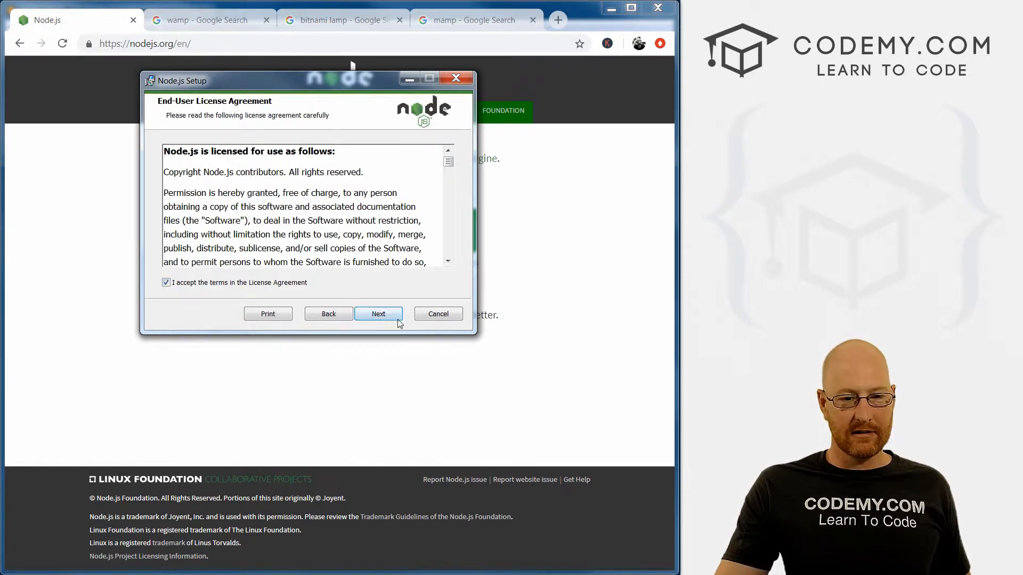
left_click(378, 314)
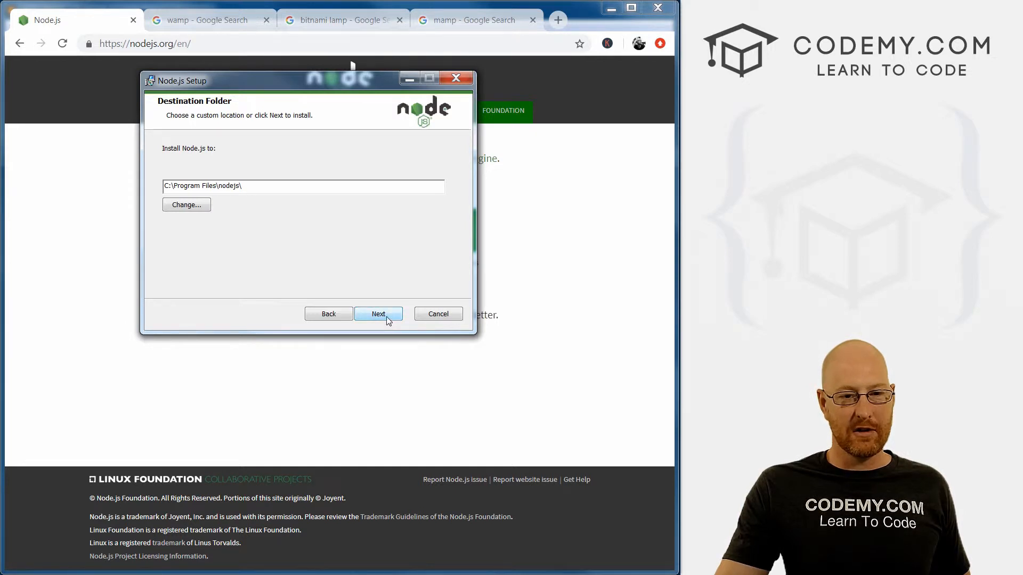
left_click(379, 314)
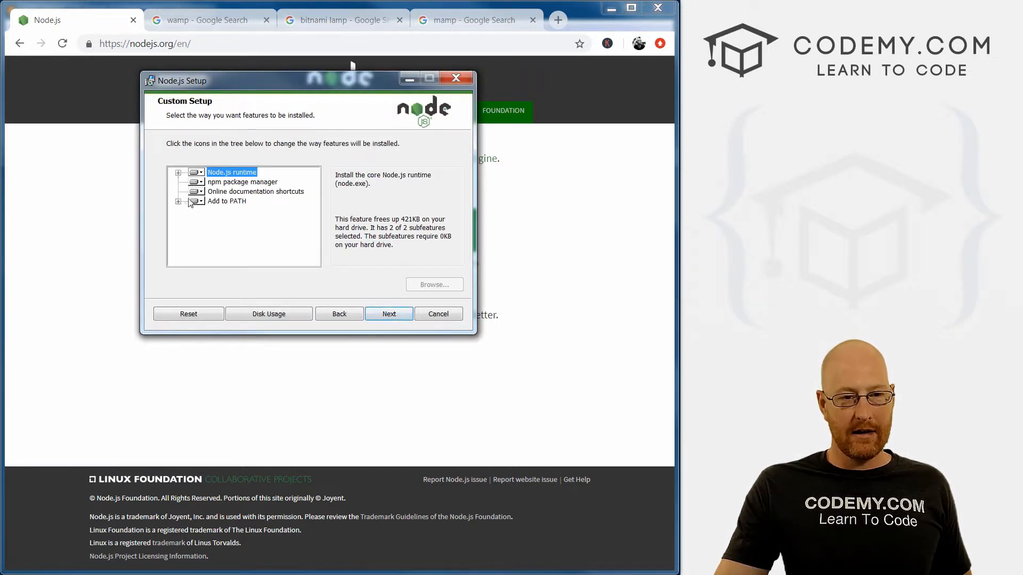
Inspect the Add to PATH feature, keep default features, and exit the wizard
left_click(178, 201)
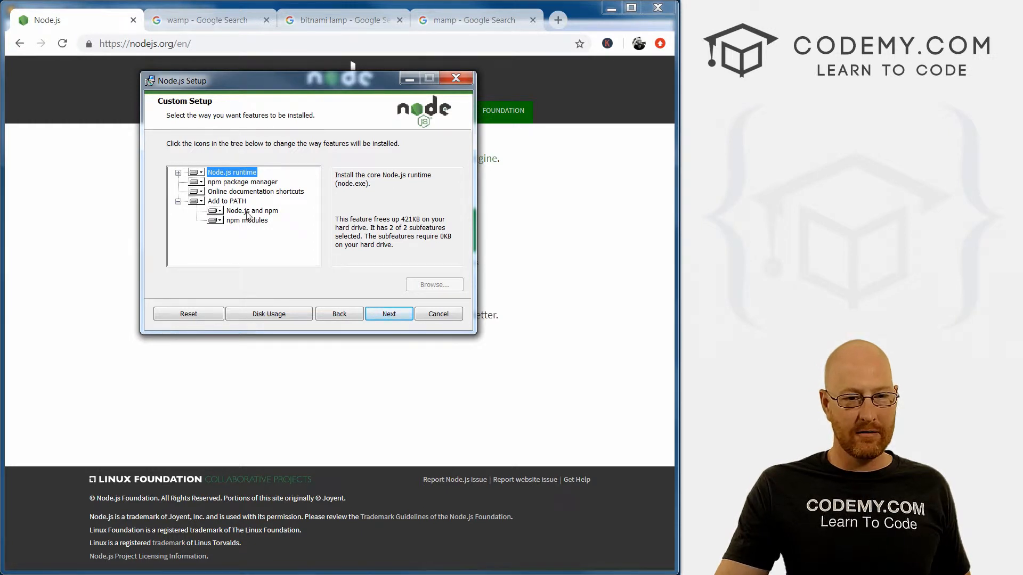
left_click(252, 210)
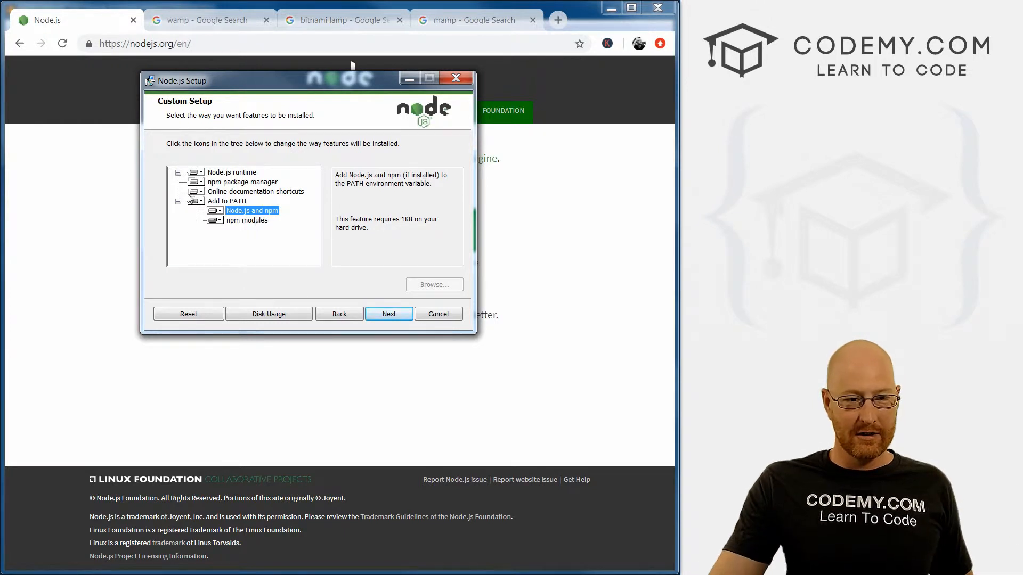
left_click(178, 200)
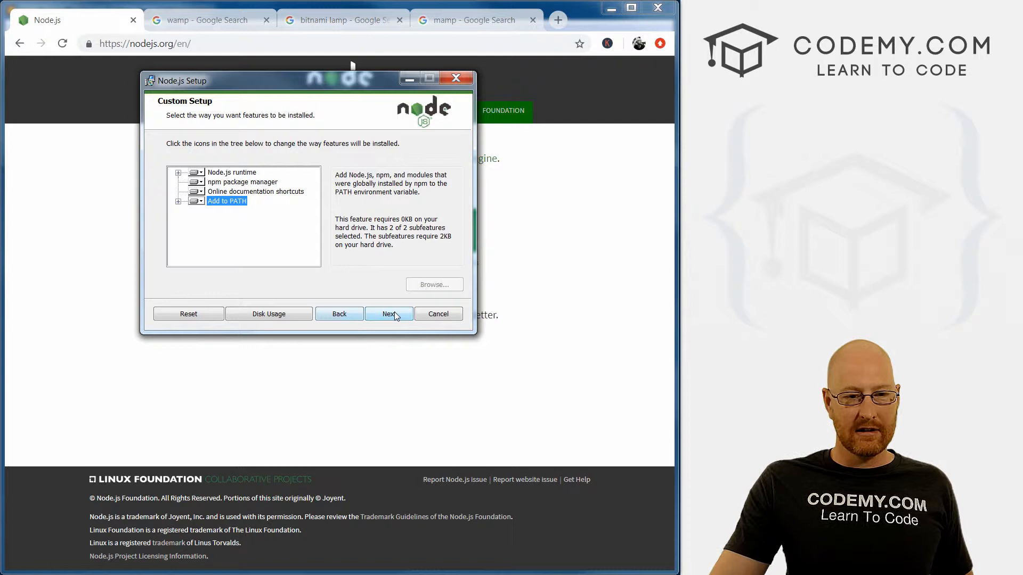
left_click(388, 314)
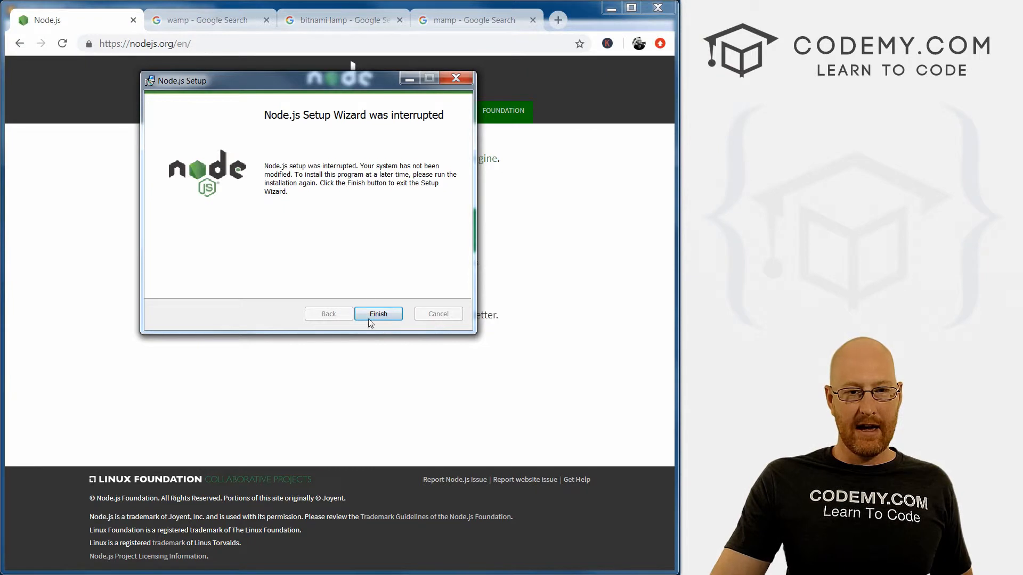
left_click(378, 314)
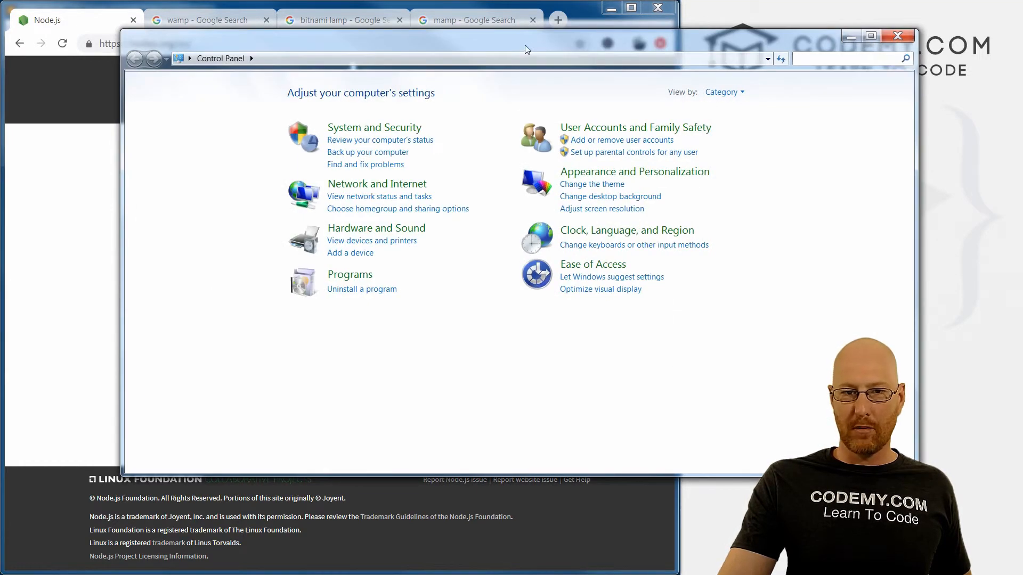
Find Node.js 10.15.0 by Node.js Foundation in the installed programs list
left_click(362, 289)
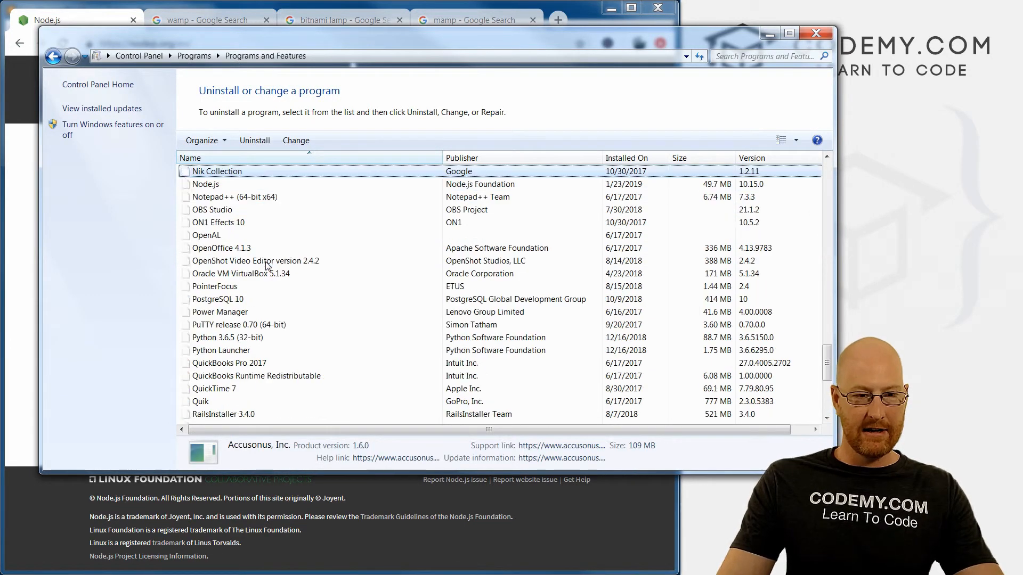
left_click(205, 184)
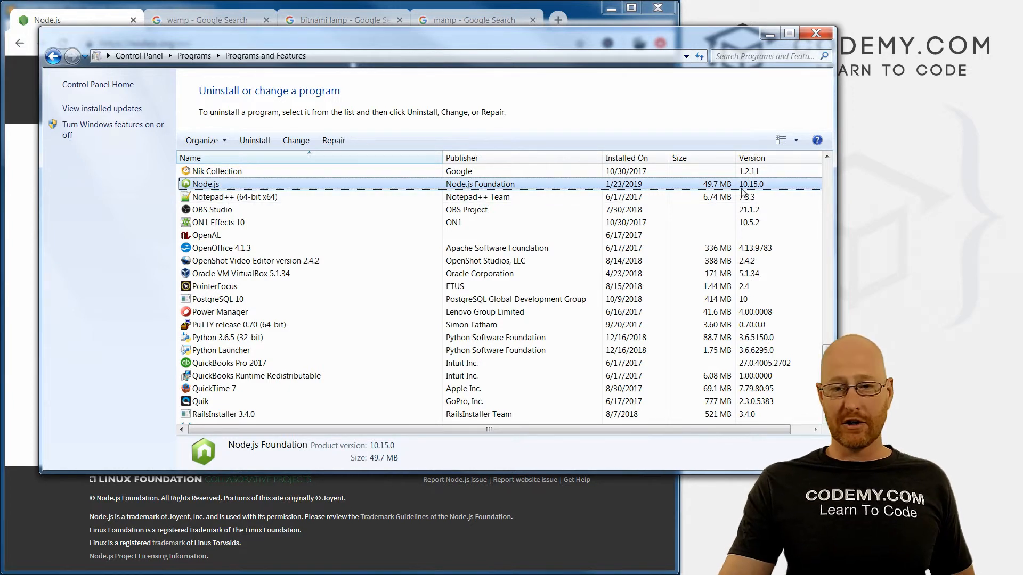
right_click(207, 184)
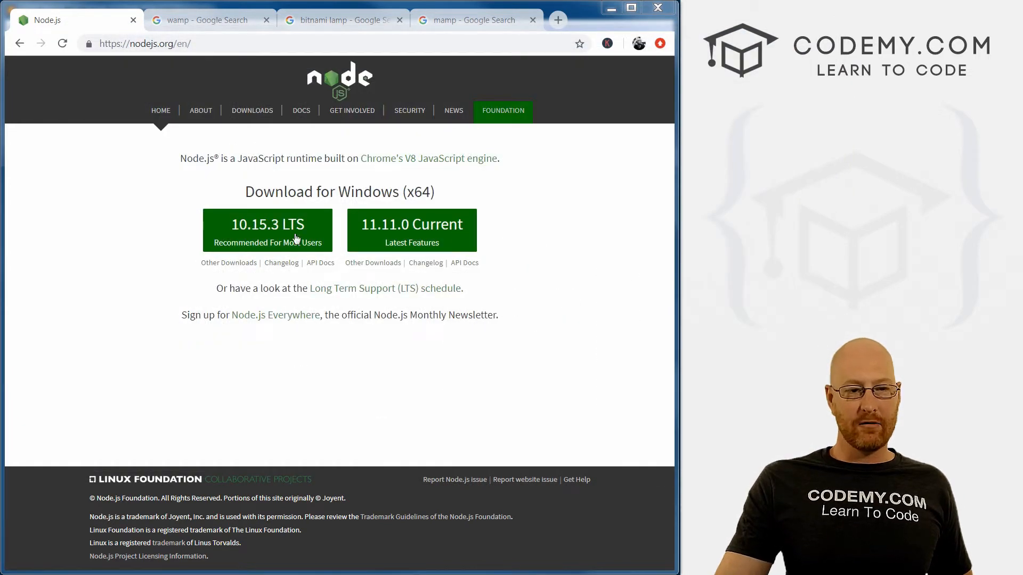
mouse_move(267, 230)
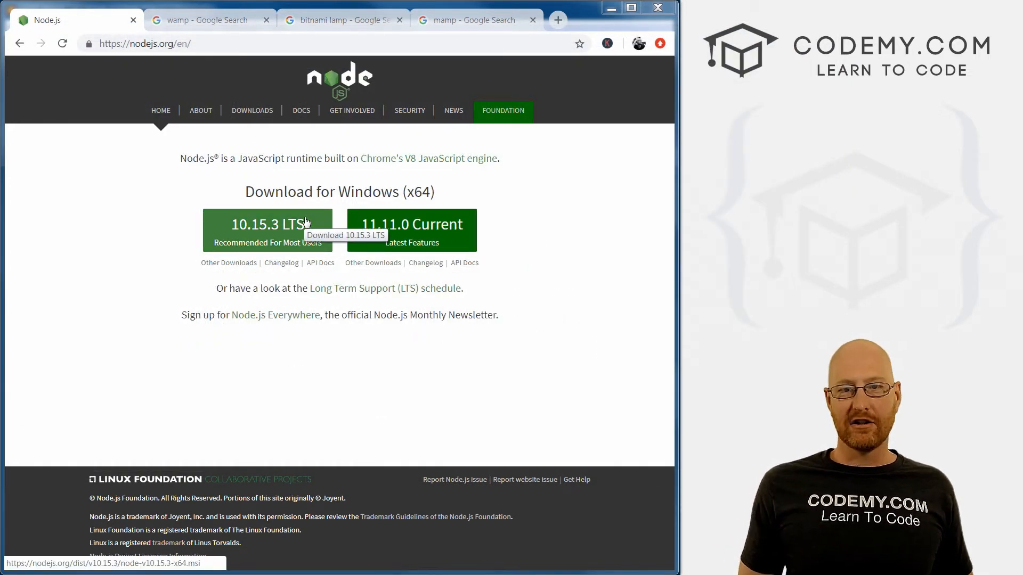